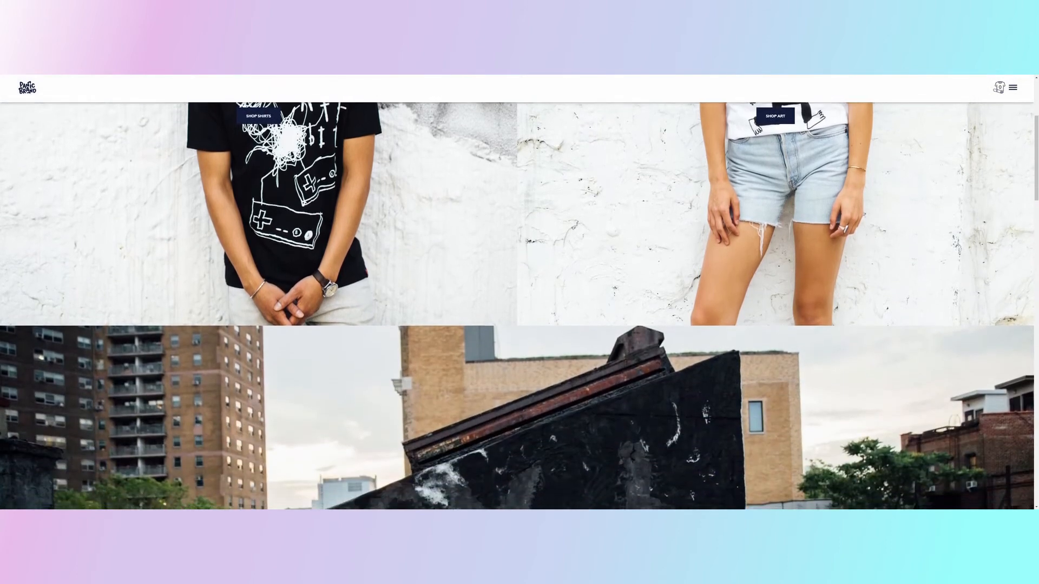
{"action": "scroll", "scroll_direction": "down", "scroll_amount": 3}
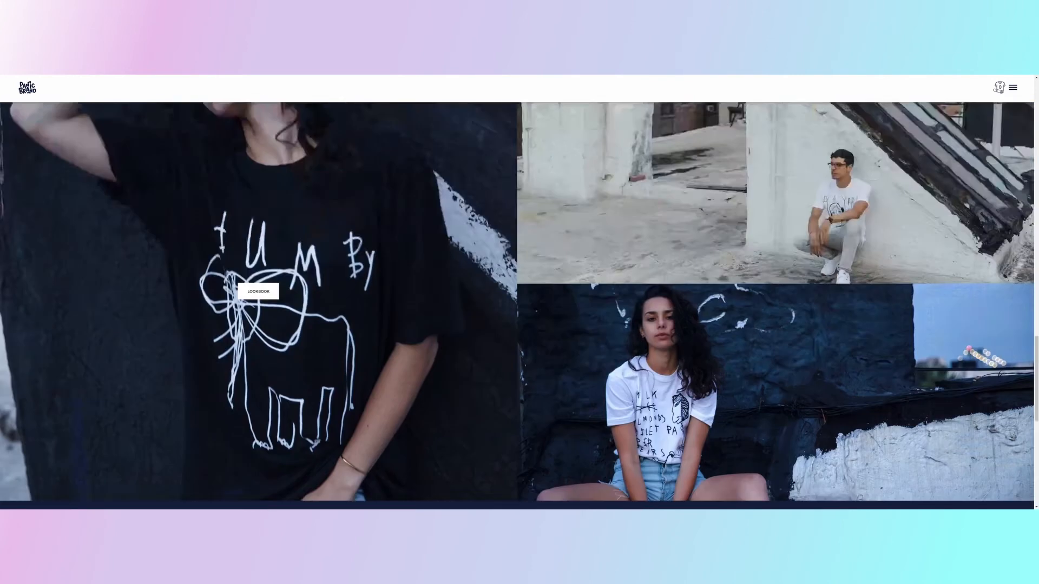
{"action": "scroll", "scroll_direction": "down", "scroll_amount": 3}
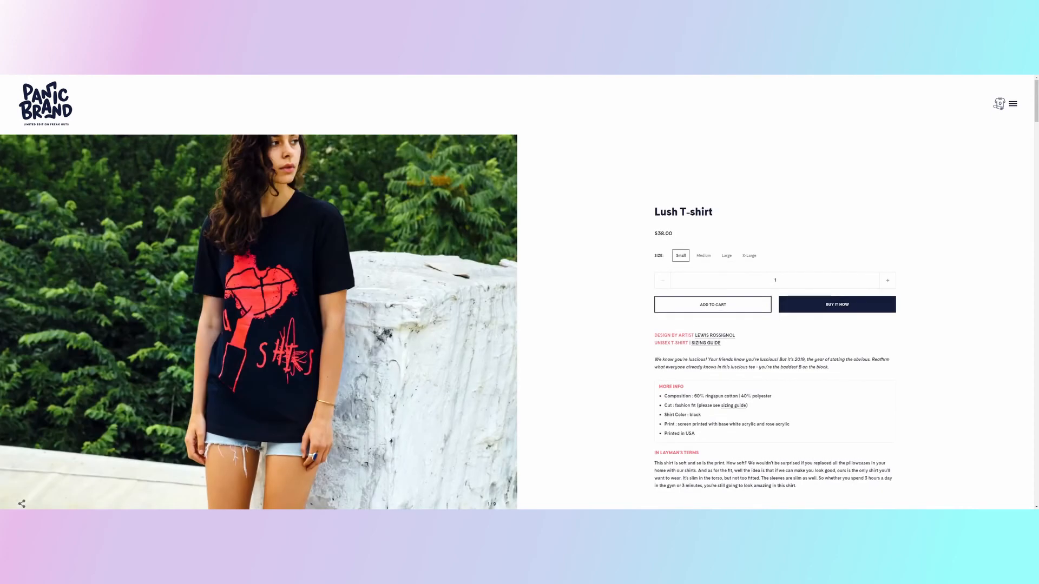
{"action": "scroll", "scroll_direction": "down", "scroll_amount": 3}
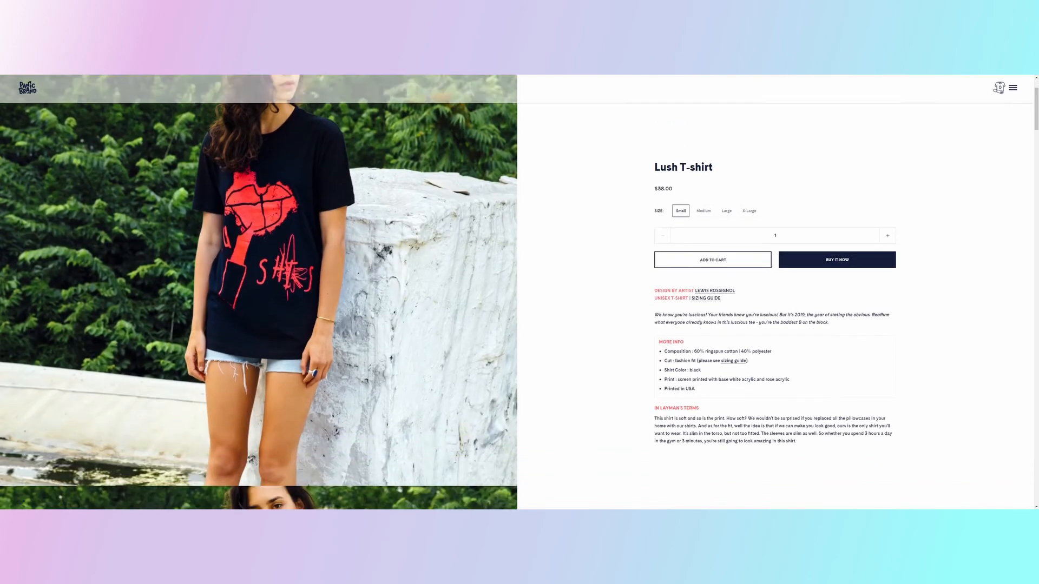